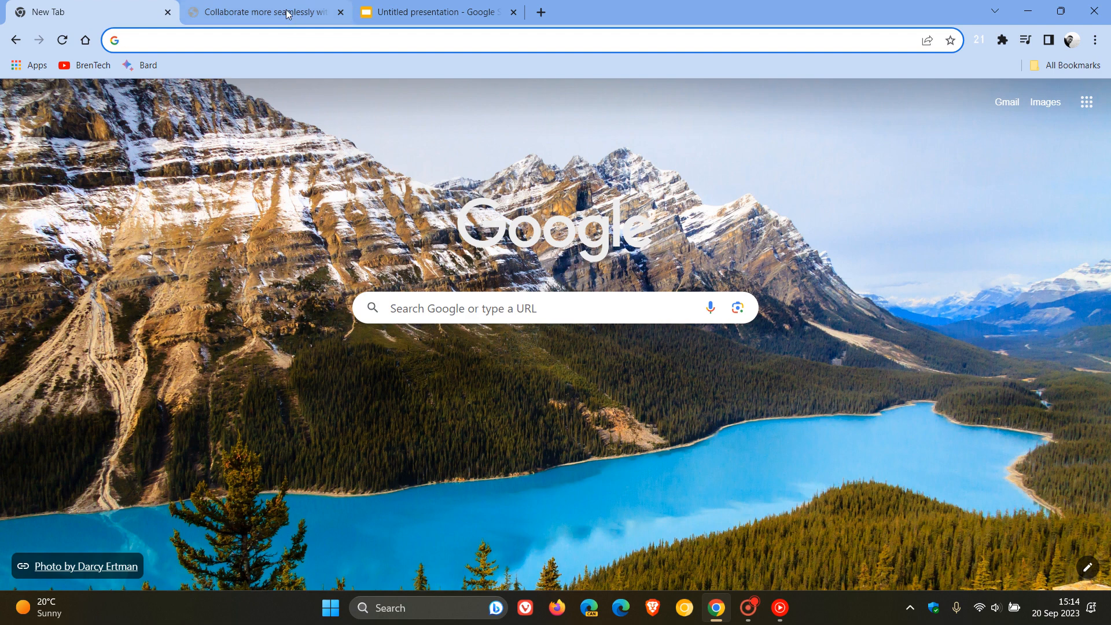
Switch to the 'Collaborate more seamlessly…' Workspace Updates blog post tab
{"action": "left_click", "coordinate": [256, 13]}
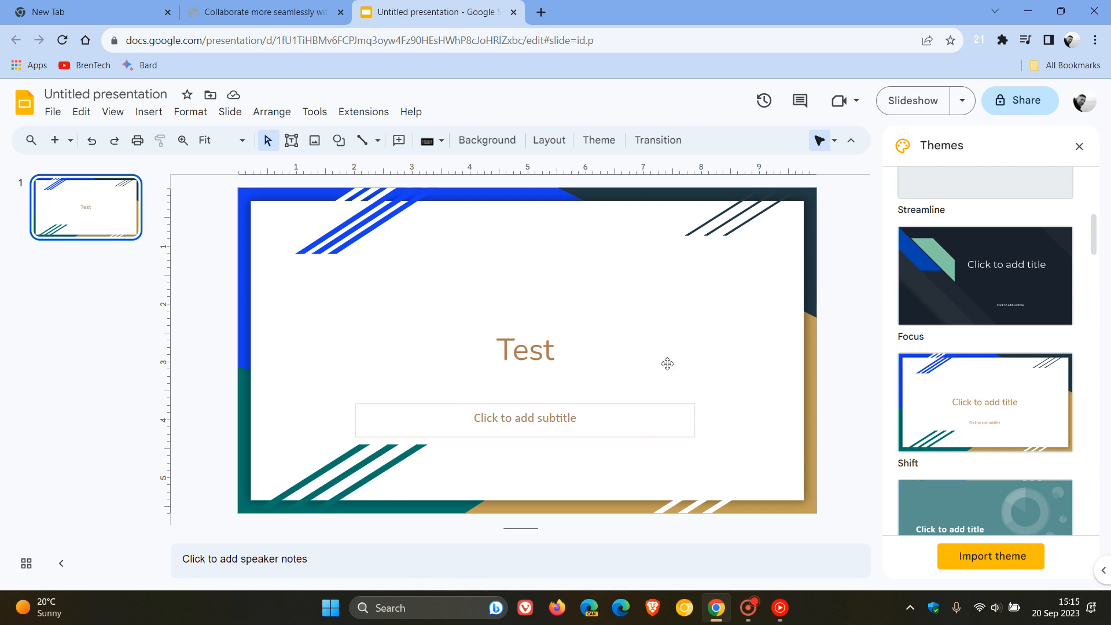
{"action": "mouse_move", "coordinate": [675, 377]}
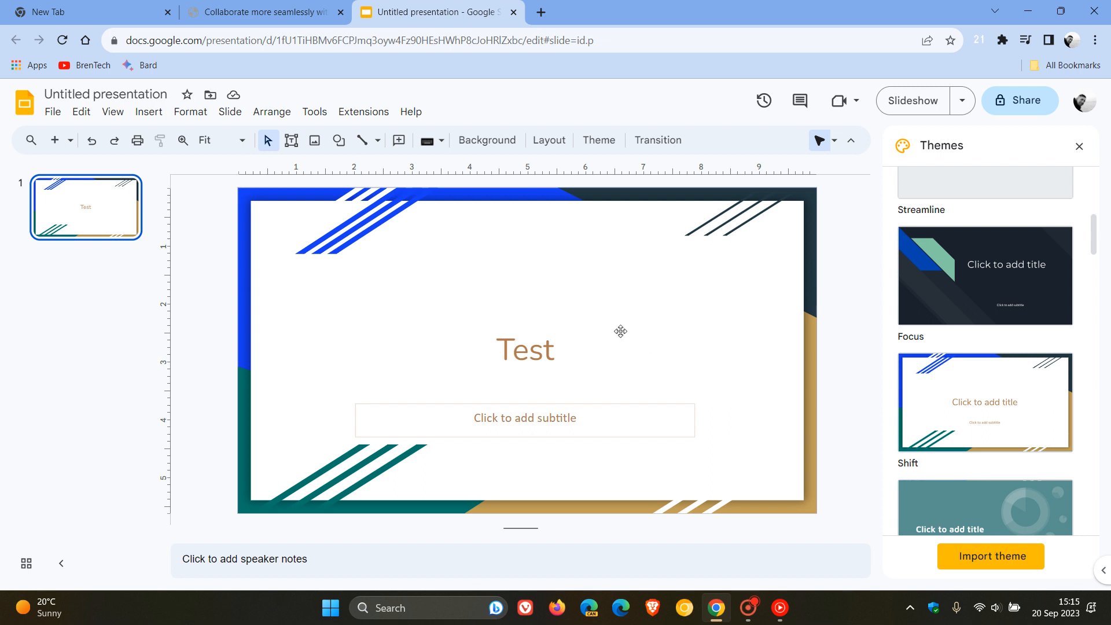
{"action": "mouse_move", "coordinate": [150, 126]}
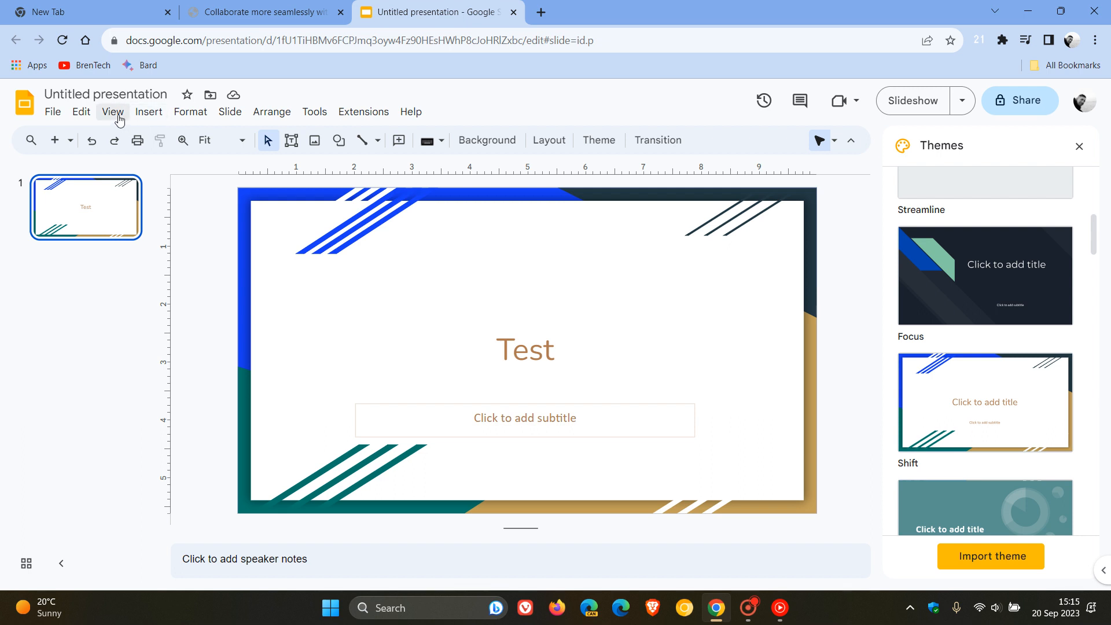
{"action": "left_click", "coordinate": [113, 111]}
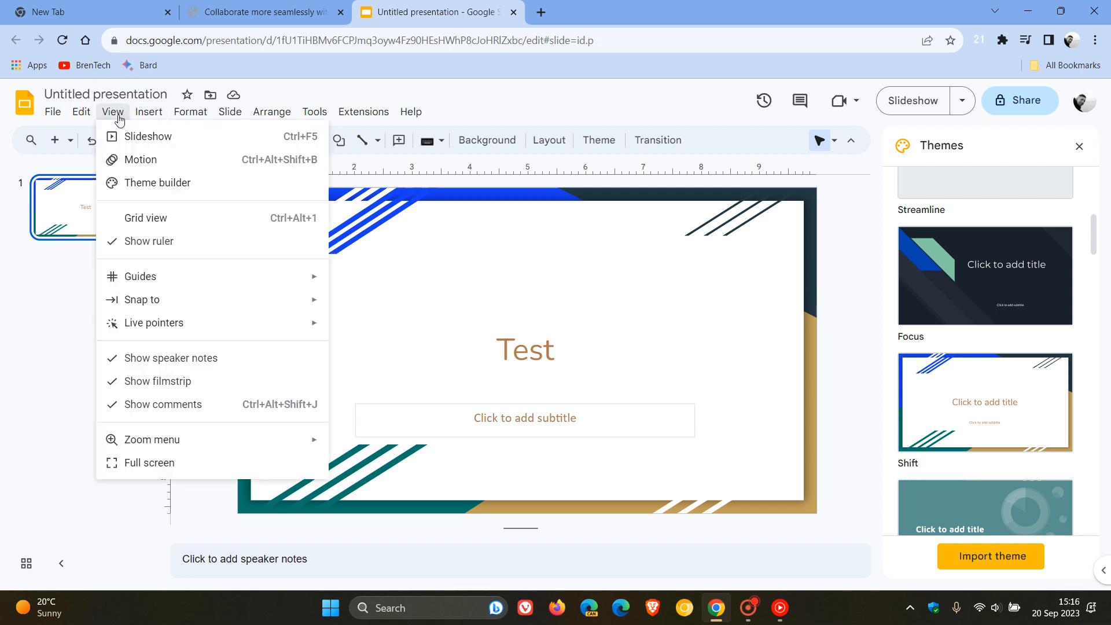
{"action": "mouse_move", "coordinate": [154, 322]}
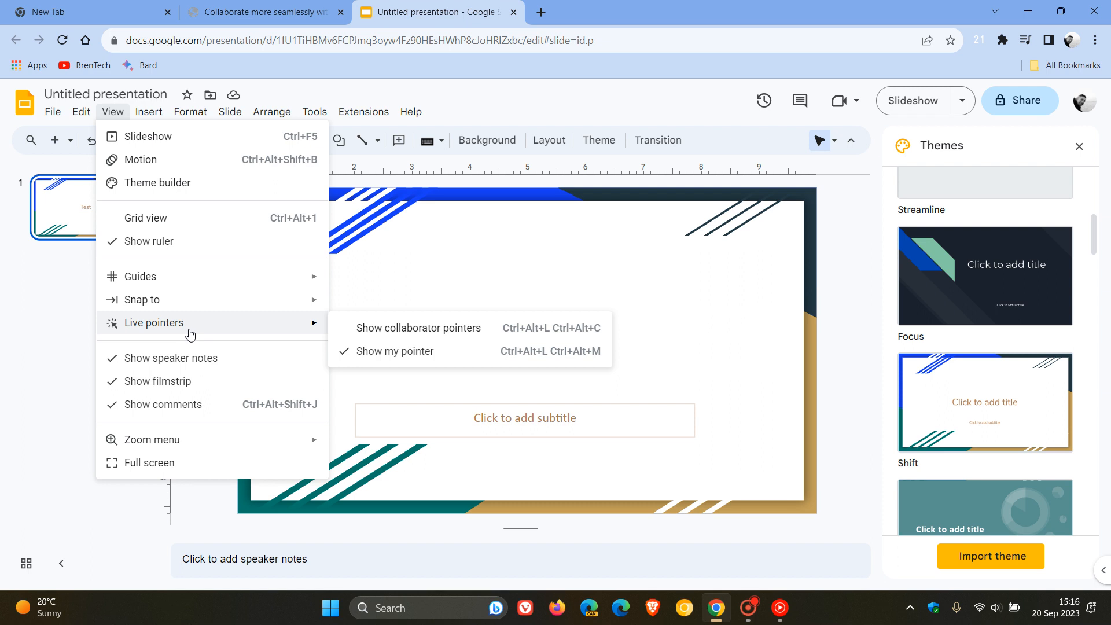
{"action": "mouse_move", "coordinate": [378, 333]}
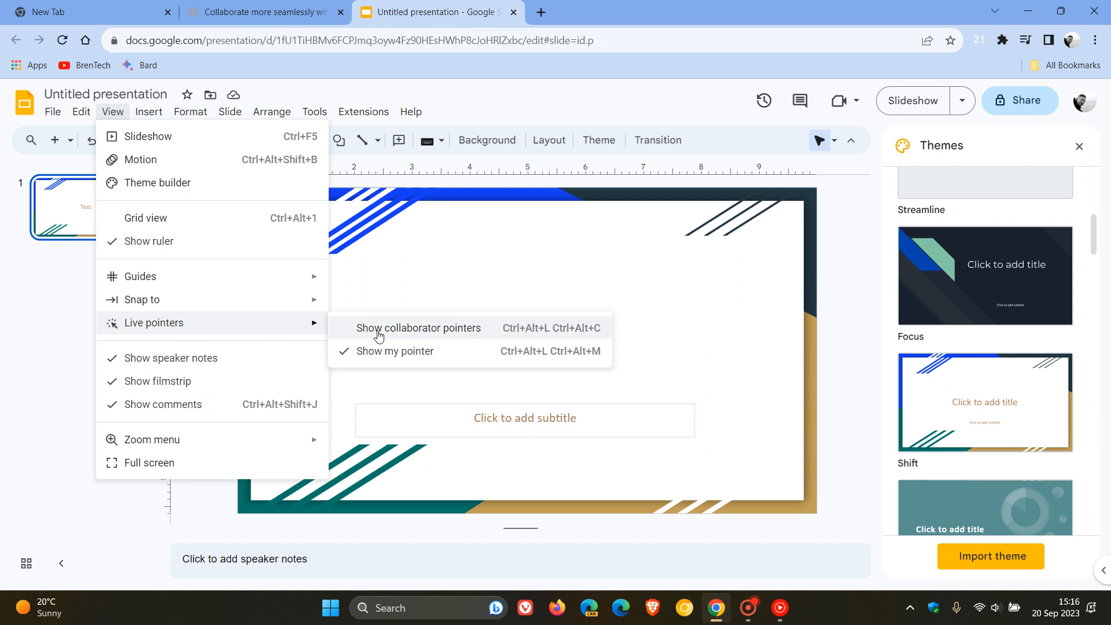
{"action": "mouse_move", "coordinate": [381, 351]}
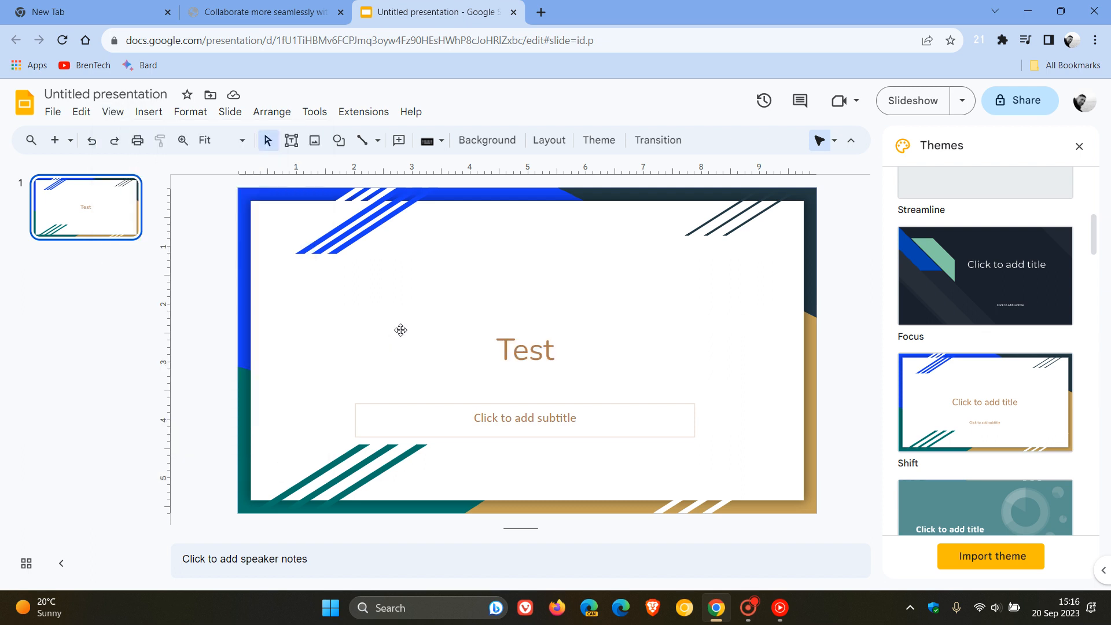
{"action": "mouse_move", "coordinate": [585, 329]}
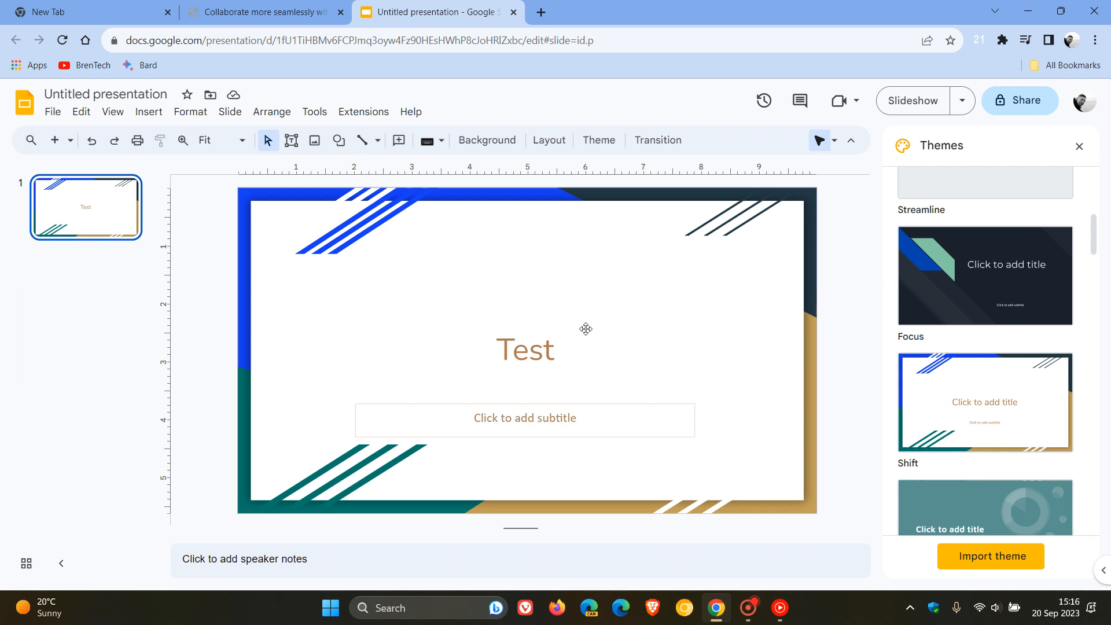
{"action": "mouse_move", "coordinate": [818, 140]}
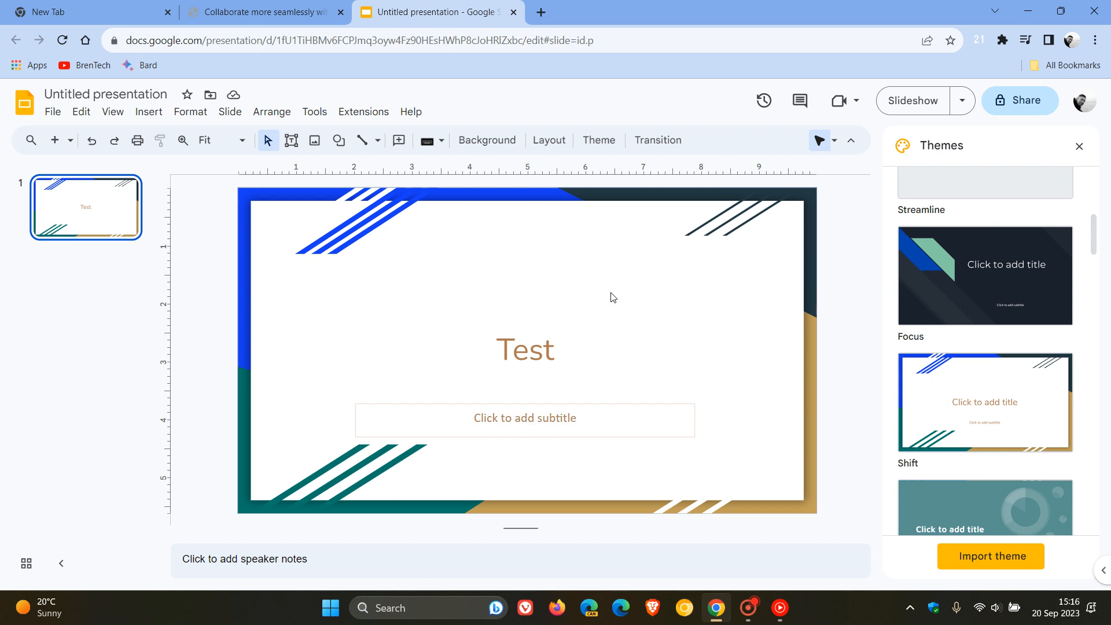
{"action": "mouse_move", "coordinate": [639, 284]}
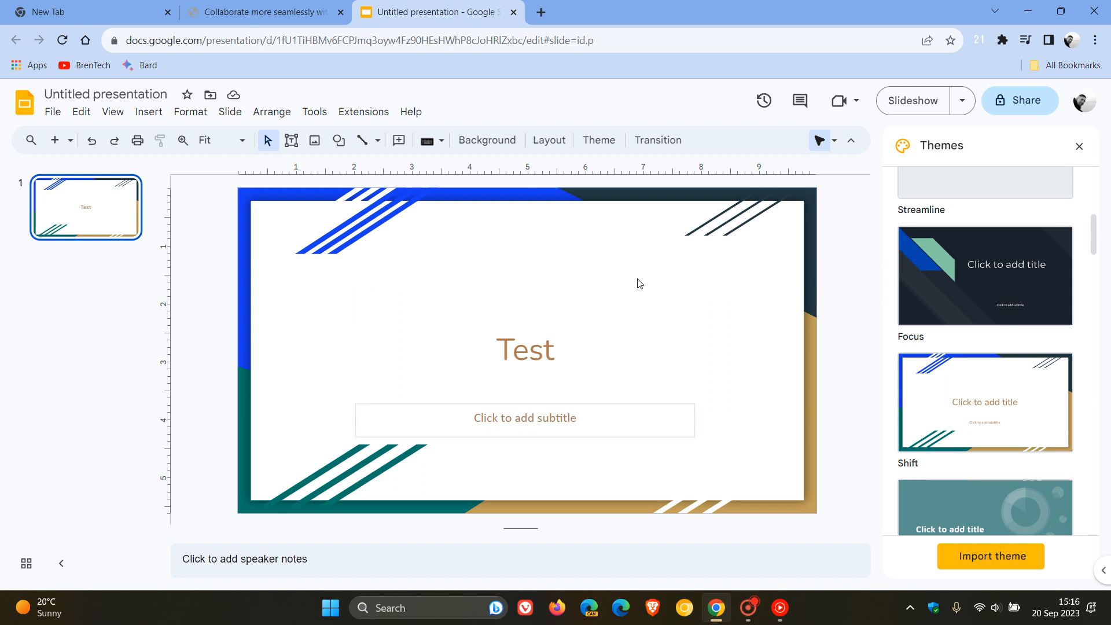
{"action": "mouse_move", "coordinate": [638, 299]}
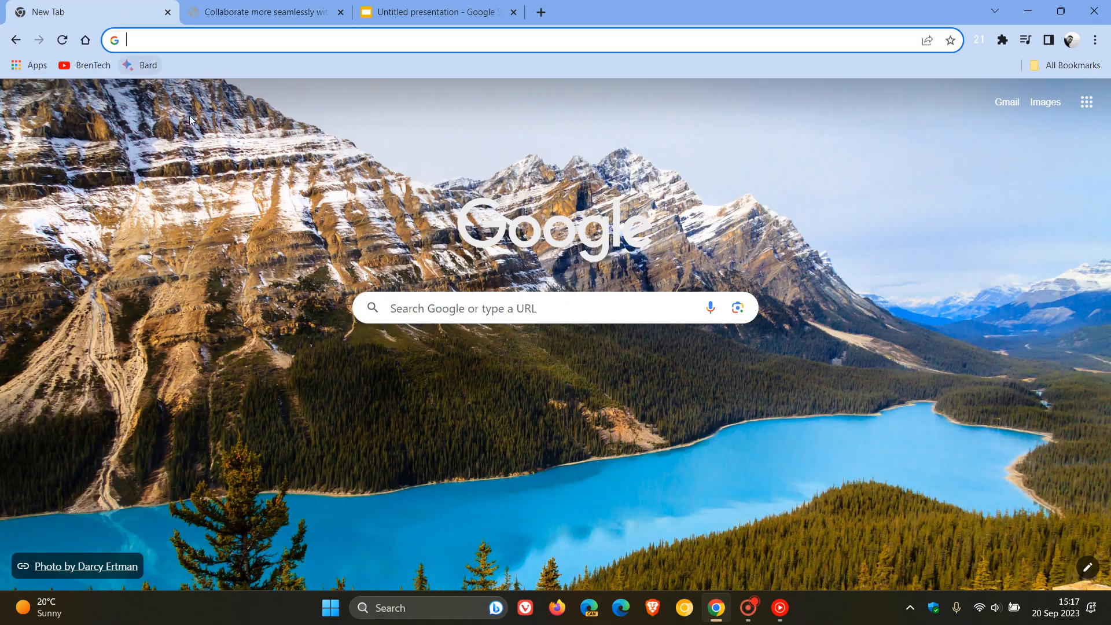
{"action": "mouse_move", "coordinate": [761, 161]}
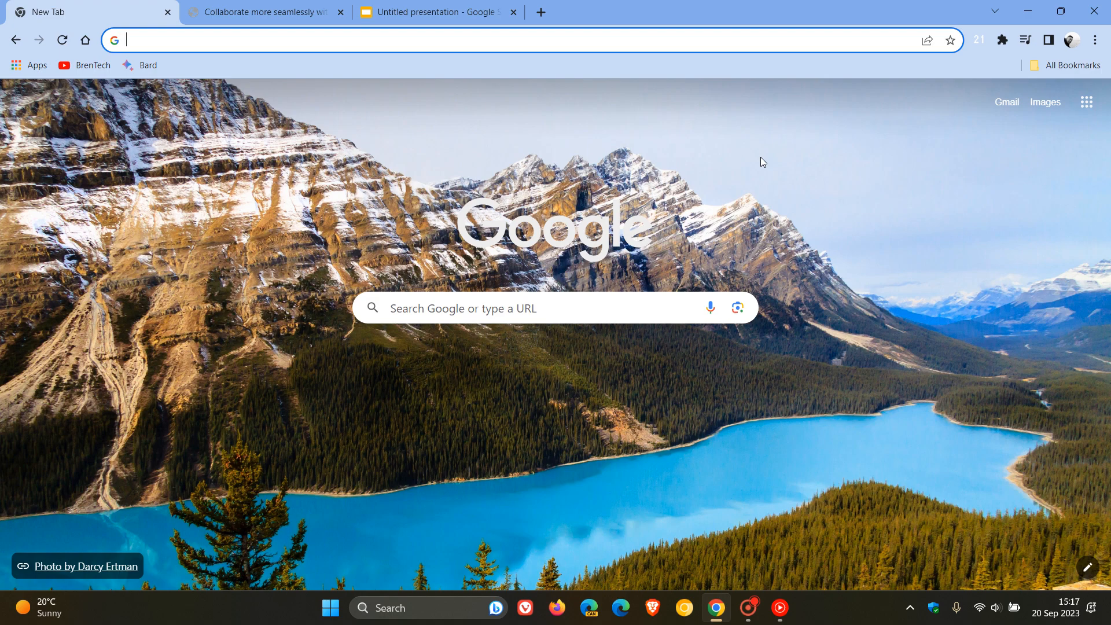